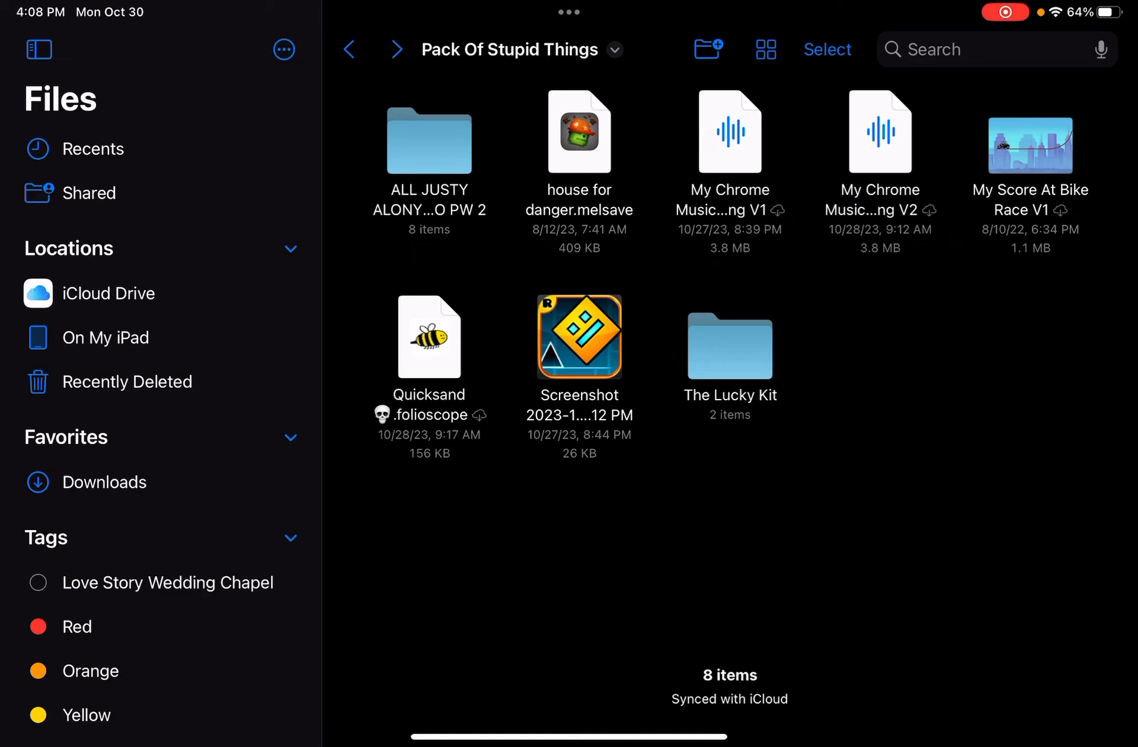
Open The Lucky Kit folder inside Pack Of Stupid Things in Files.
{"action": "double_click", "coordinate": [729, 336]}
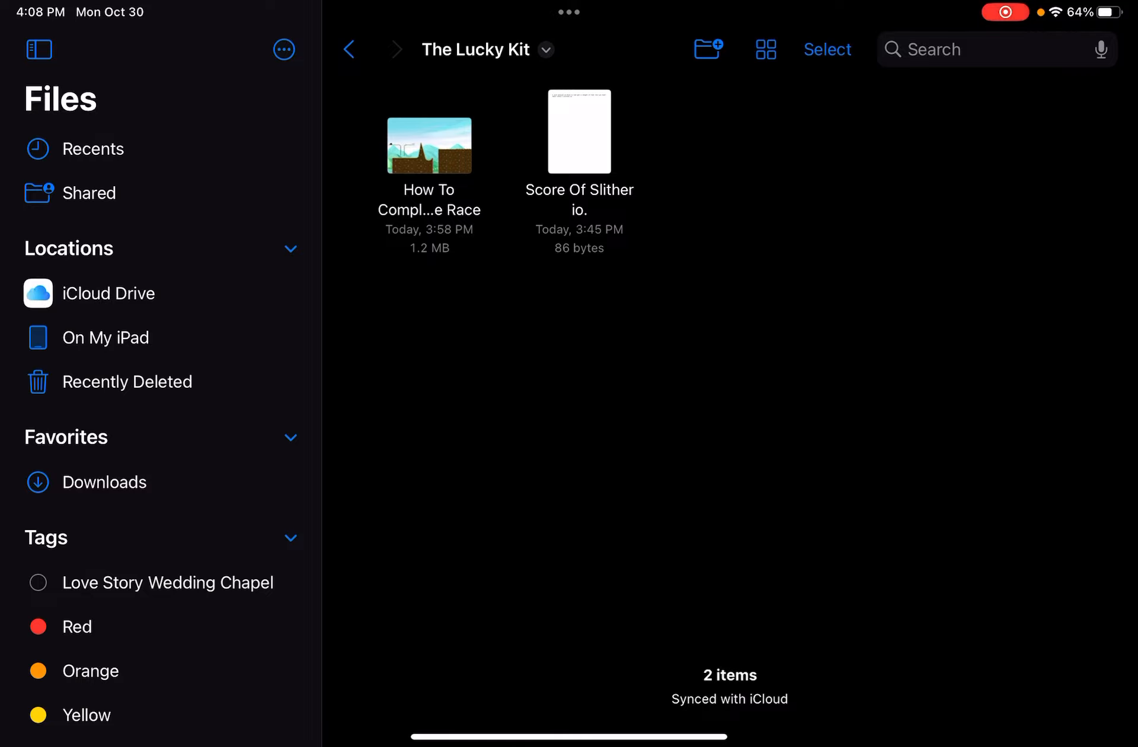
{"action": "double_click", "coordinate": [427, 145]}
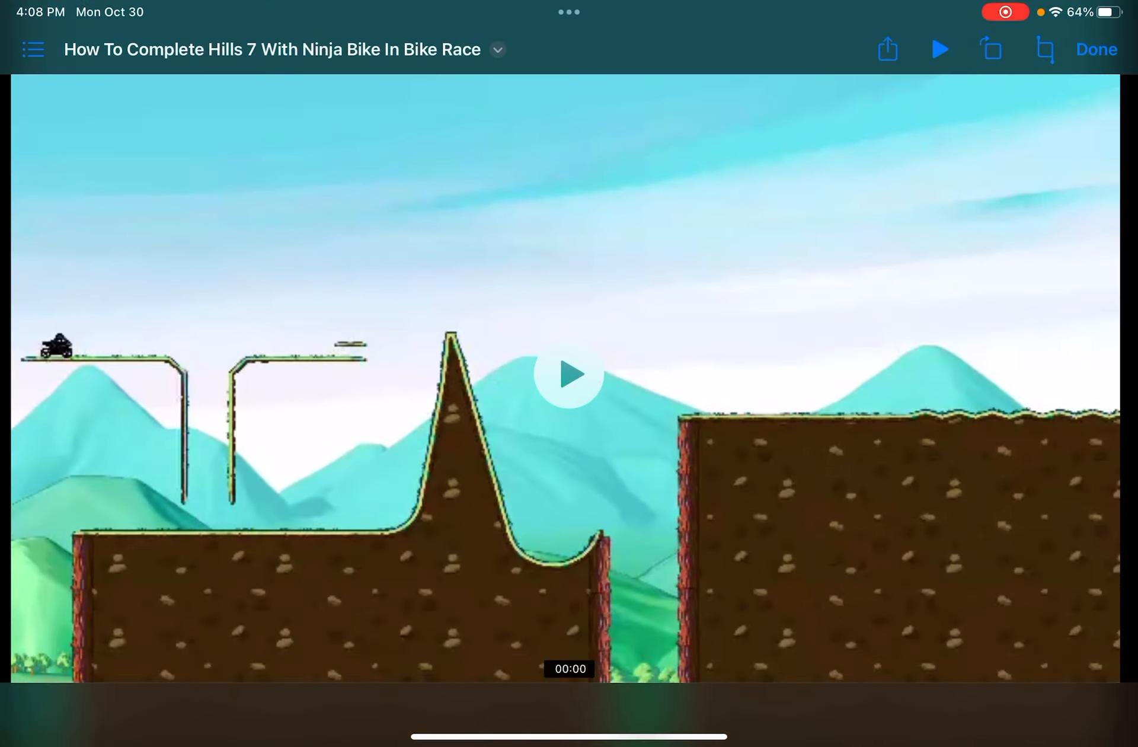
{"action": "left_click", "coordinate": [569, 373]}
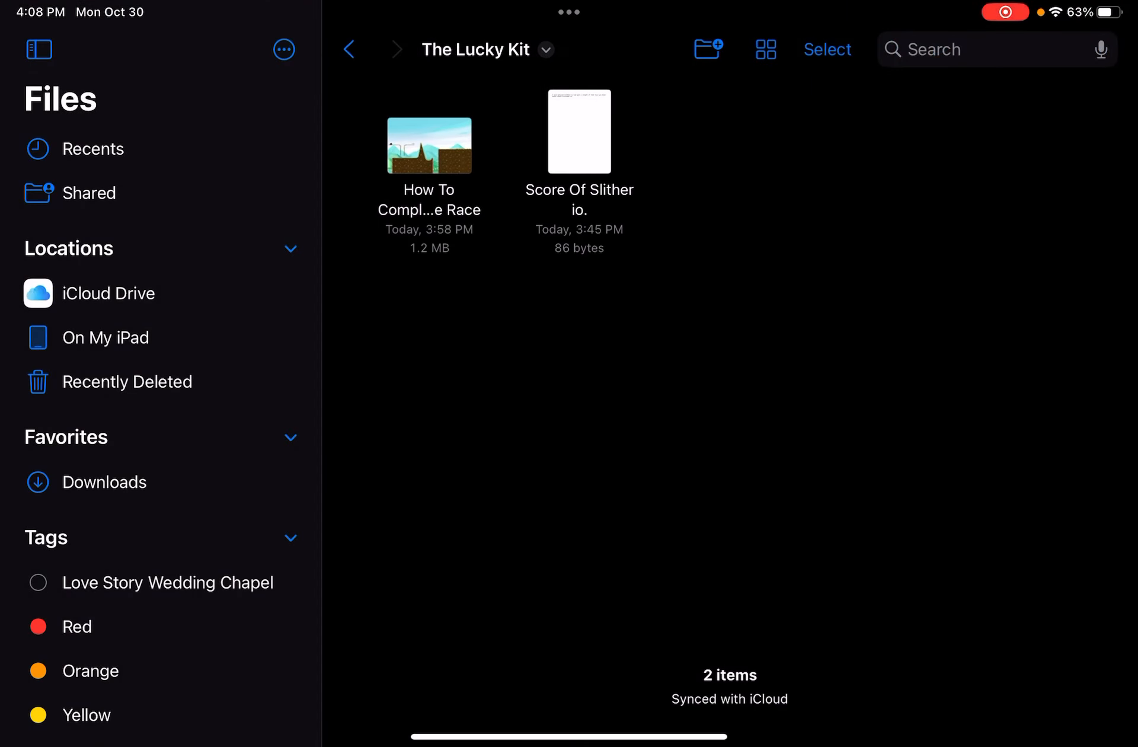
Switch from Files to Melon: Sandbox at its main menu.
{"action": "left_click", "coordinate": [349, 49]}
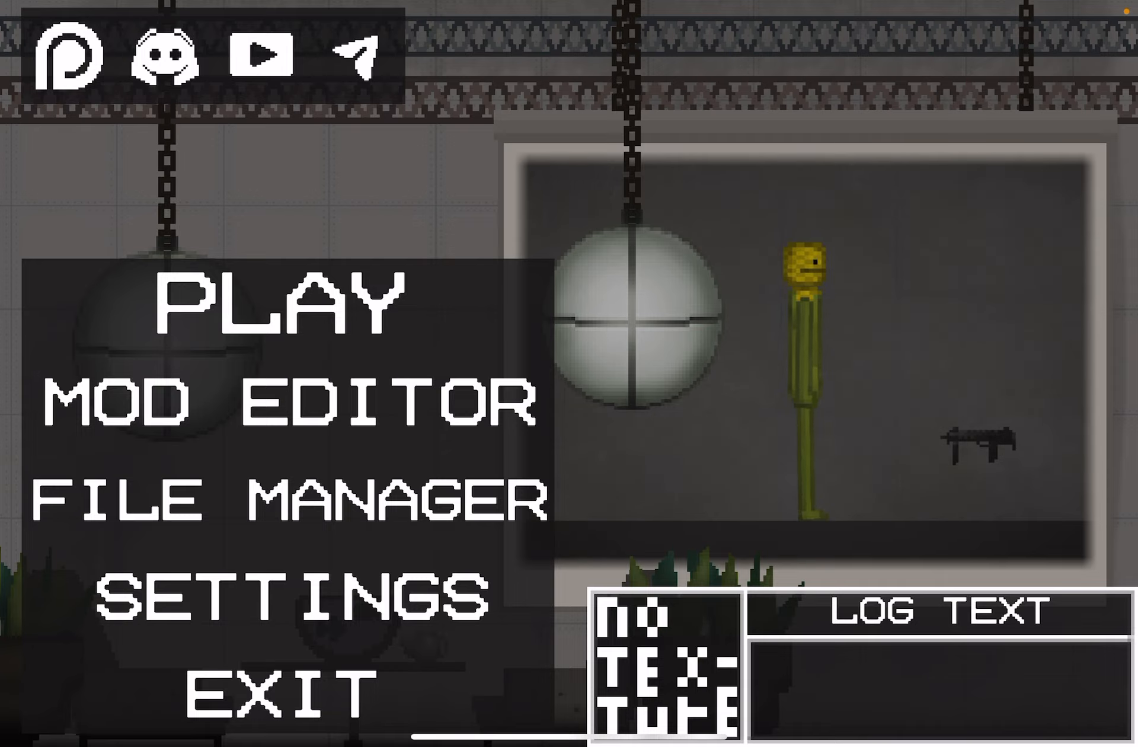
Start a new sandbox game on the desert map.
{"action": "left_click", "coordinate": [290, 299]}
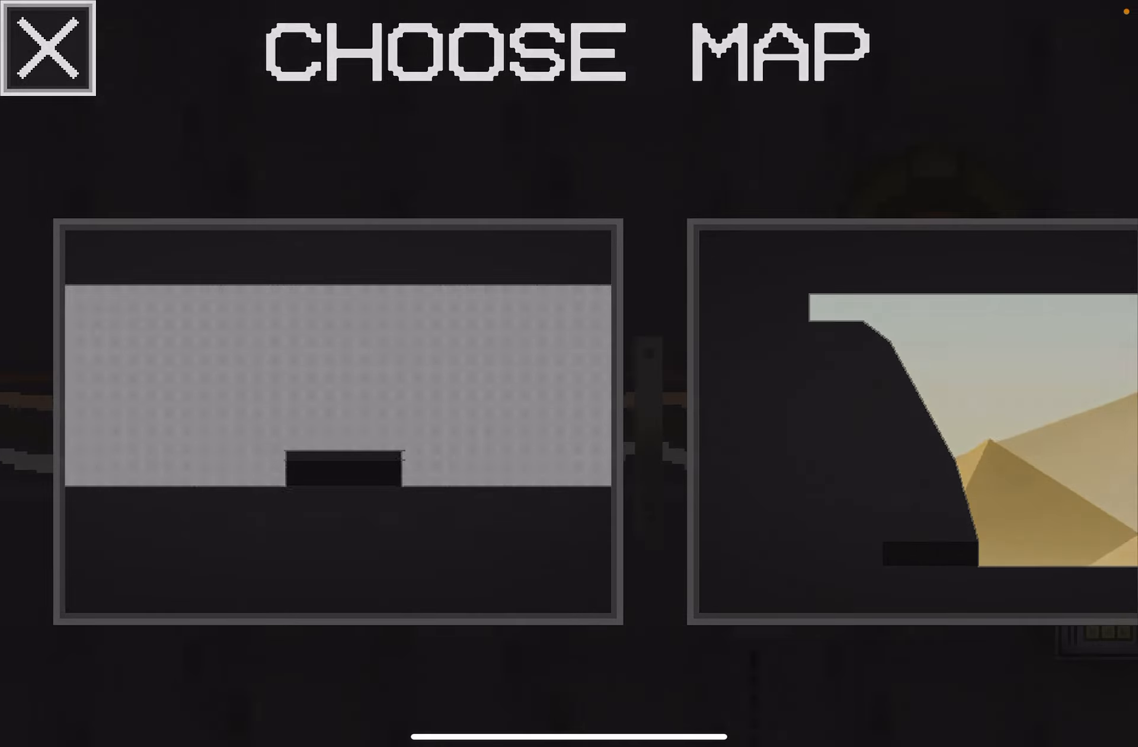
{"action": "left_click", "coordinate": [907, 421]}
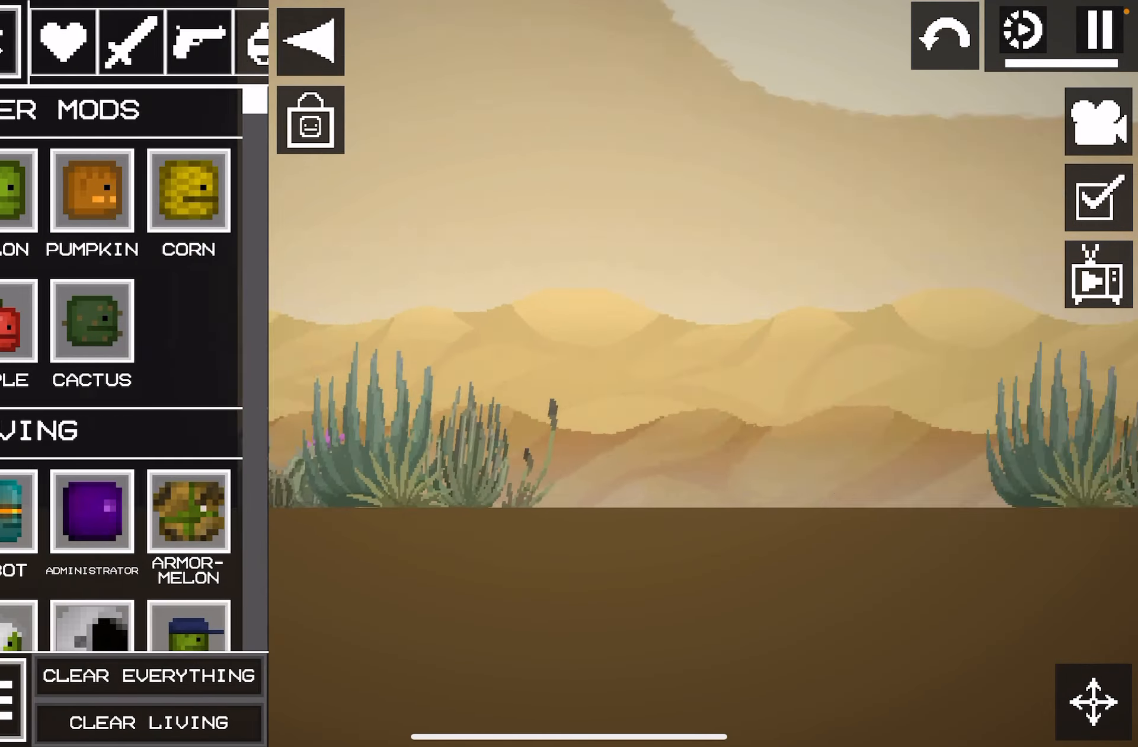
Show the saved contraptions list beside the desert map and scroll through the saves.
{"action": "left_click", "coordinate": [45, 42]}
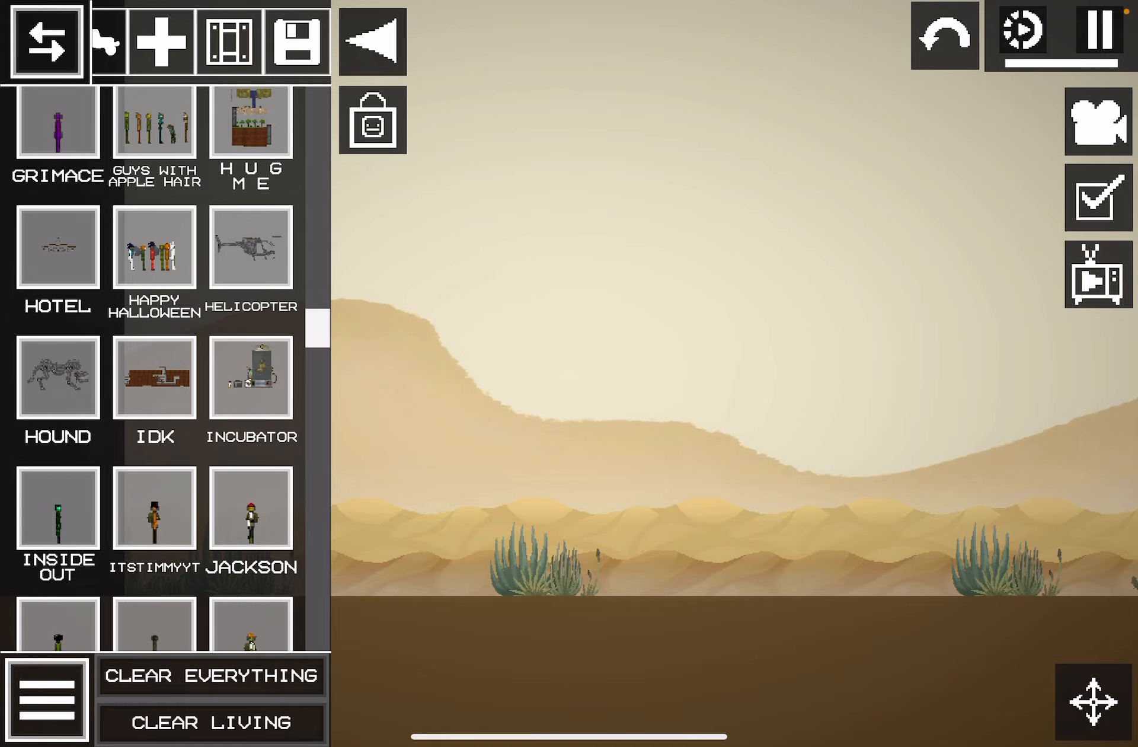
{"action": "scroll", "scroll_direction": "down", "scroll_amount": 3}
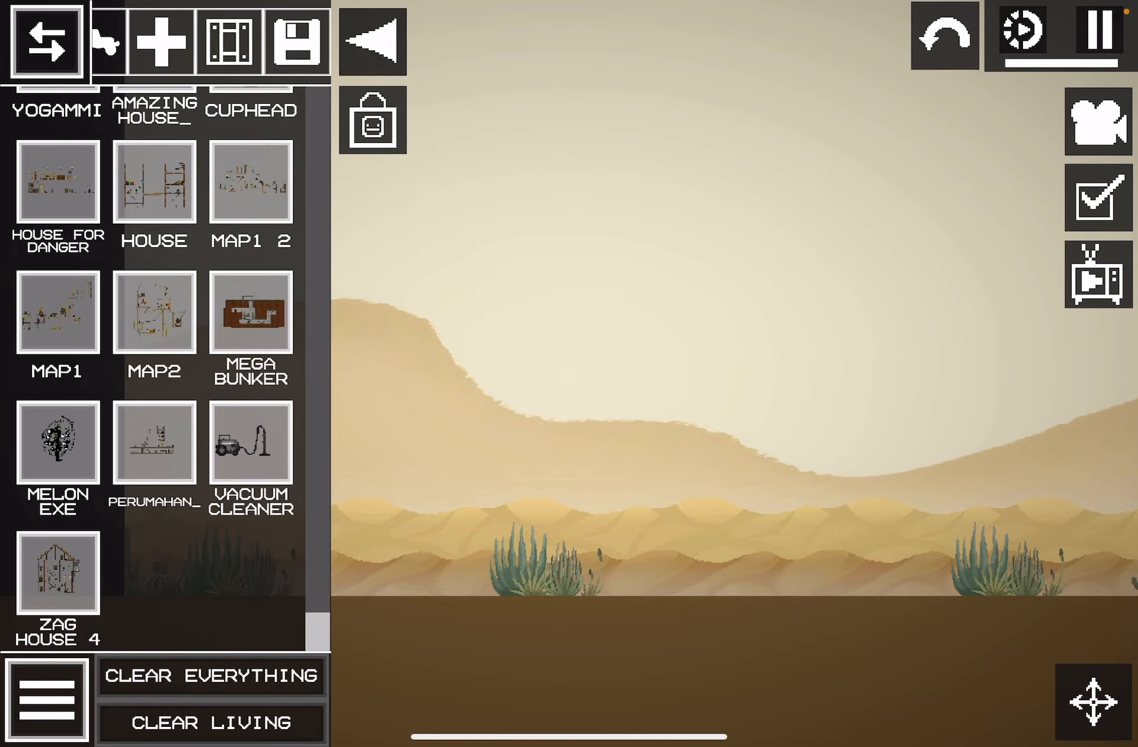
{"action": "scroll", "scroll_direction": "down", "scroll_amount": 3}
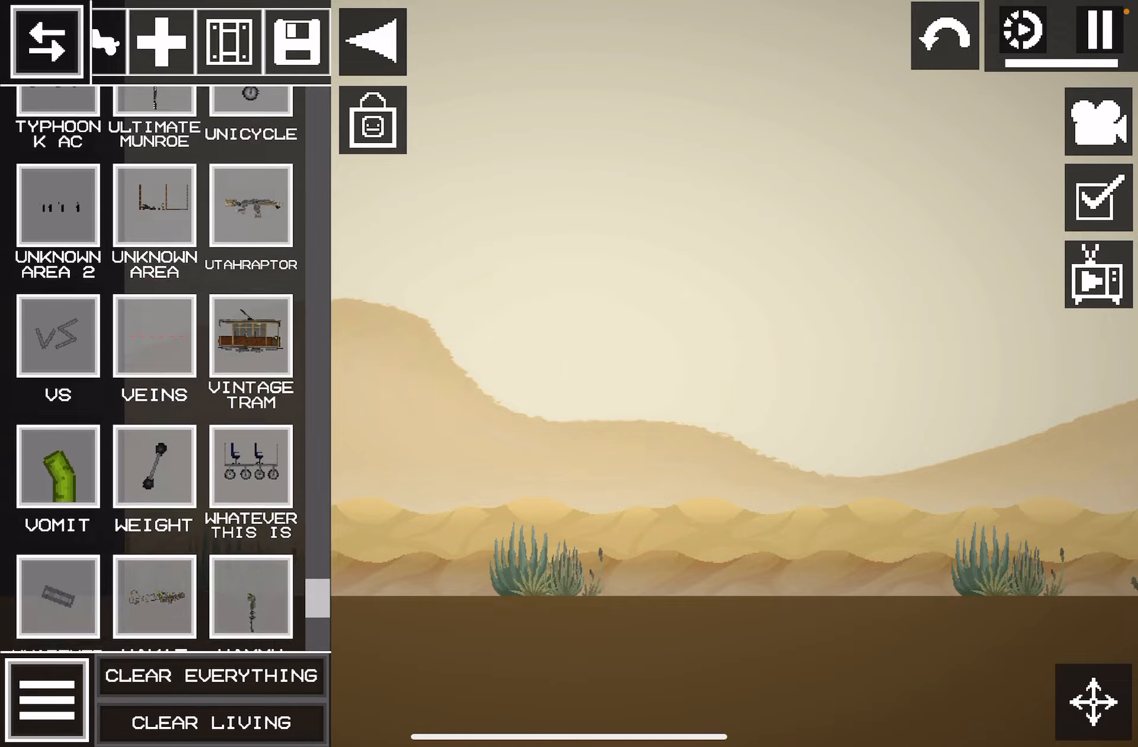
{"action": "scroll", "scroll_direction": "down", "scroll_amount": 3}
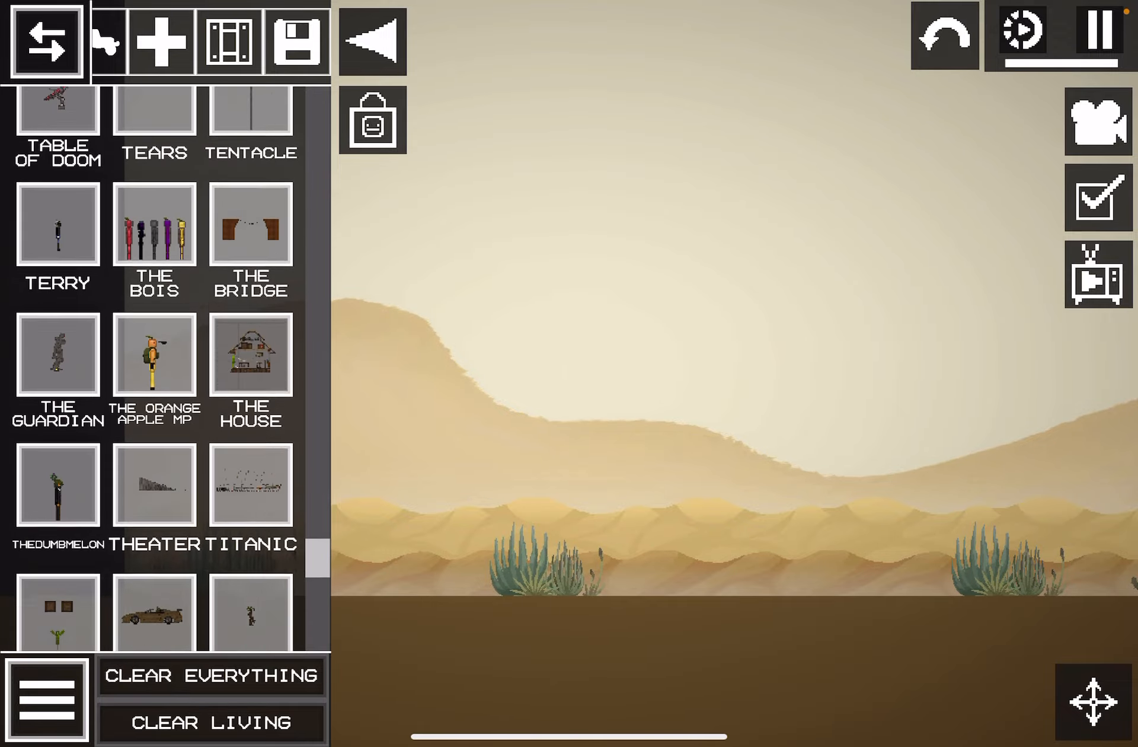
{"action": "scroll", "scroll_direction": "down", "scroll_amount": 3}
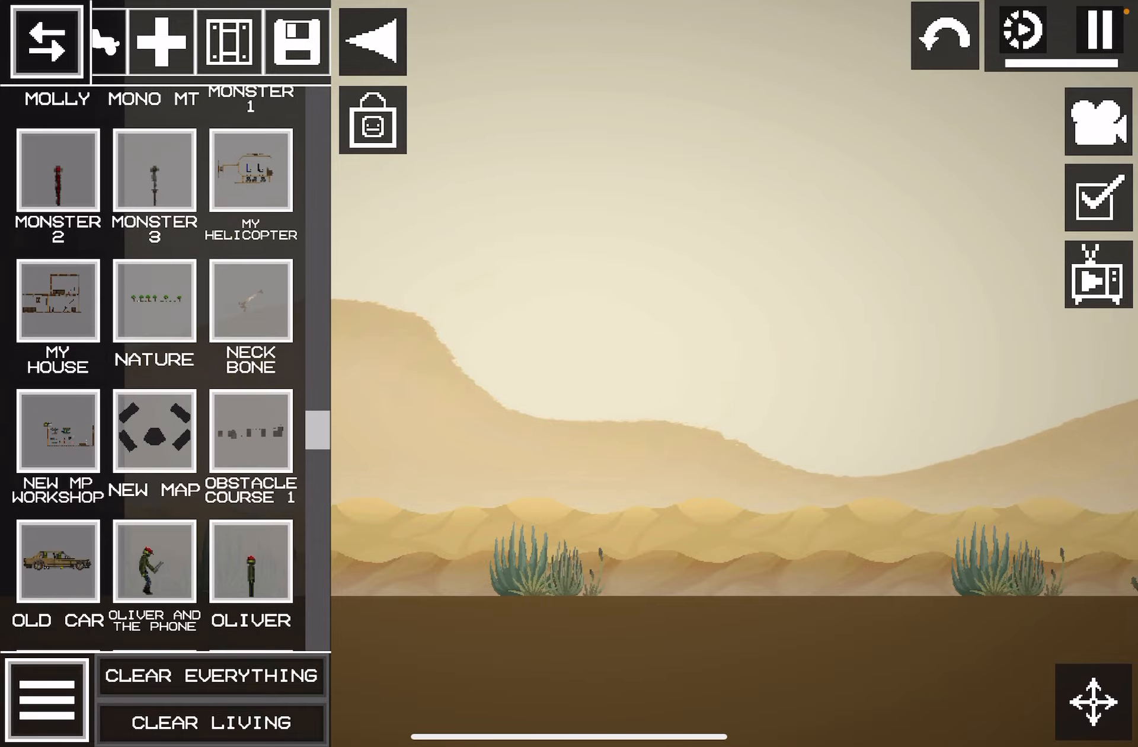
{"action": "scroll", "scroll_direction": "down", "scroll_amount": 3}
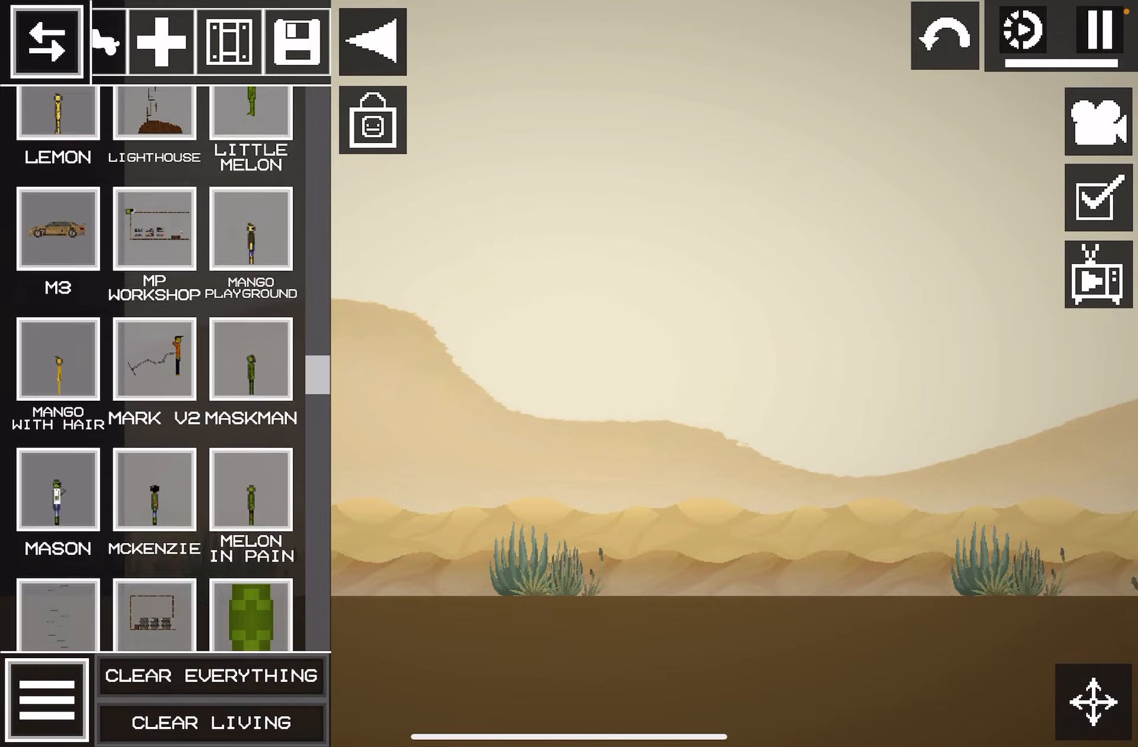
{"action": "scroll", "scroll_direction": "down", "scroll_amount": 3}
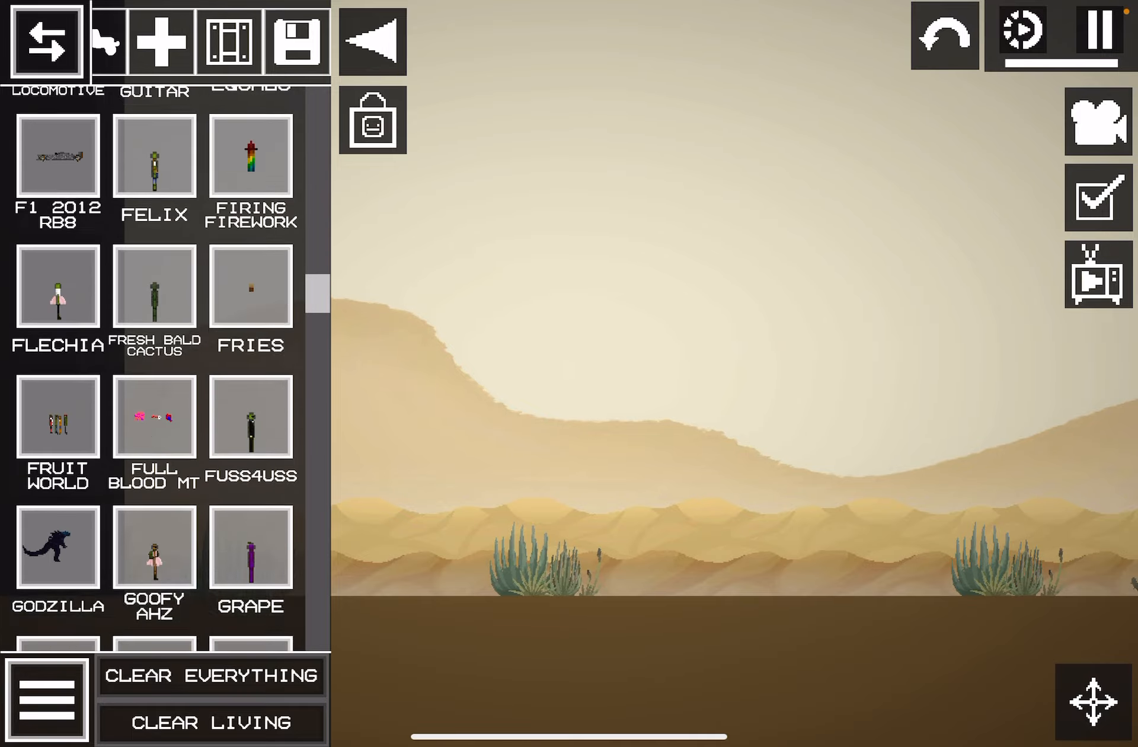
{"action": "scroll", "scroll_direction": "down", "scroll_amount": 3}
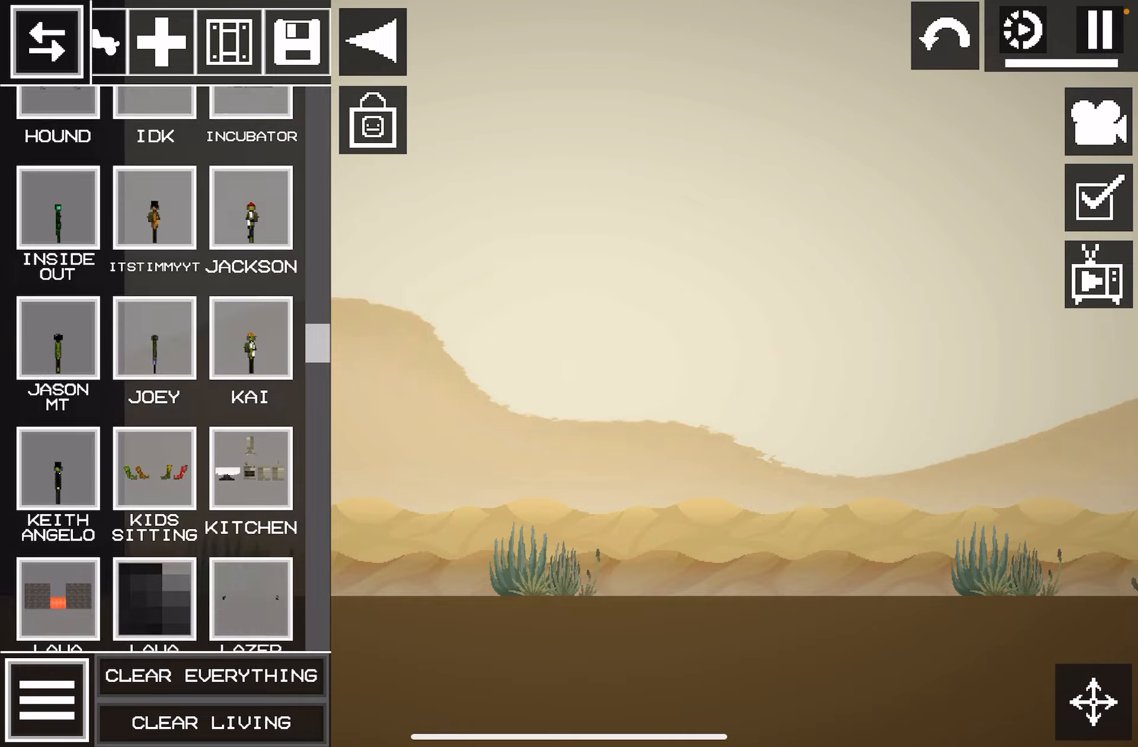
{"action": "scroll", "scroll_direction": "down", "scroll_amount": 3}
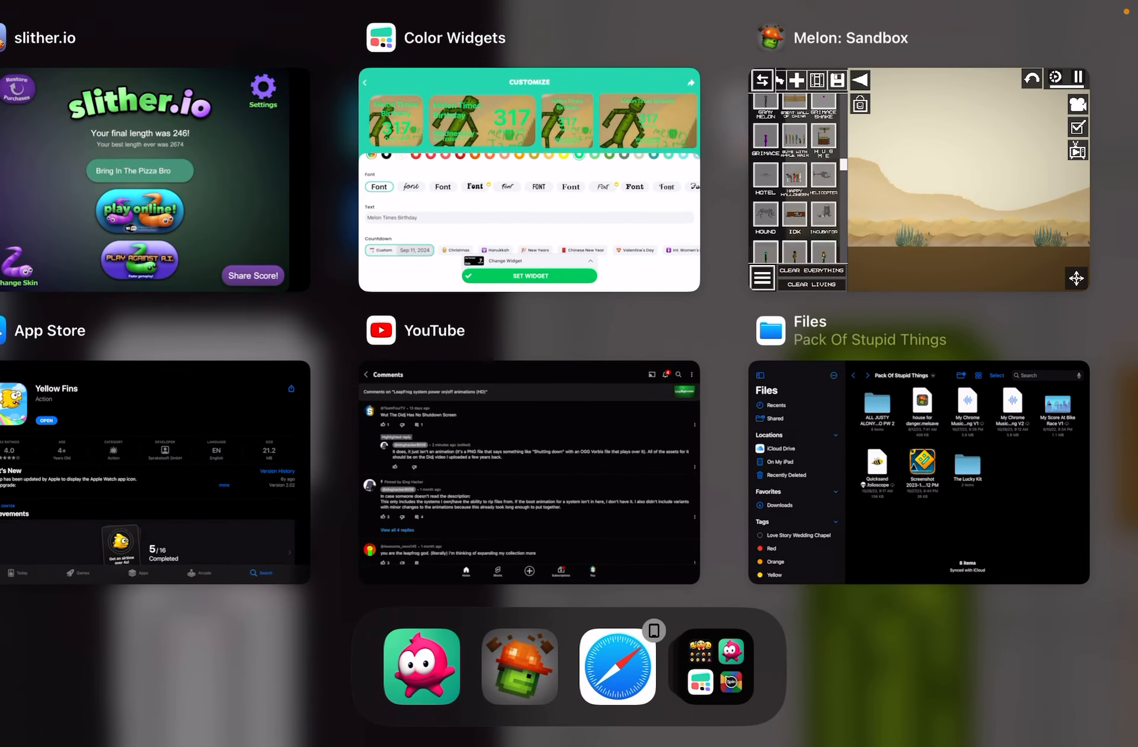
Return to Melon: Sandbox and scroll down the saves list toward house for danger.
{"action": "left_click", "coordinate": [917, 183]}
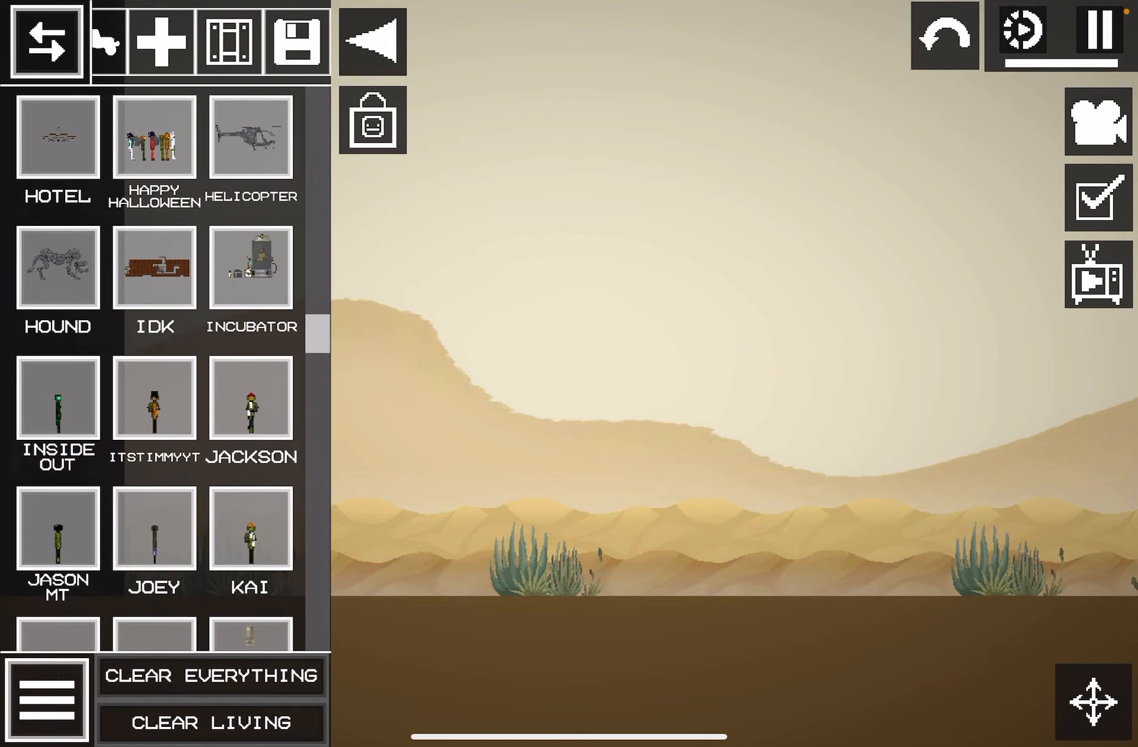
{"action": "scroll", "scroll_direction": "down", "scroll_amount": 3}
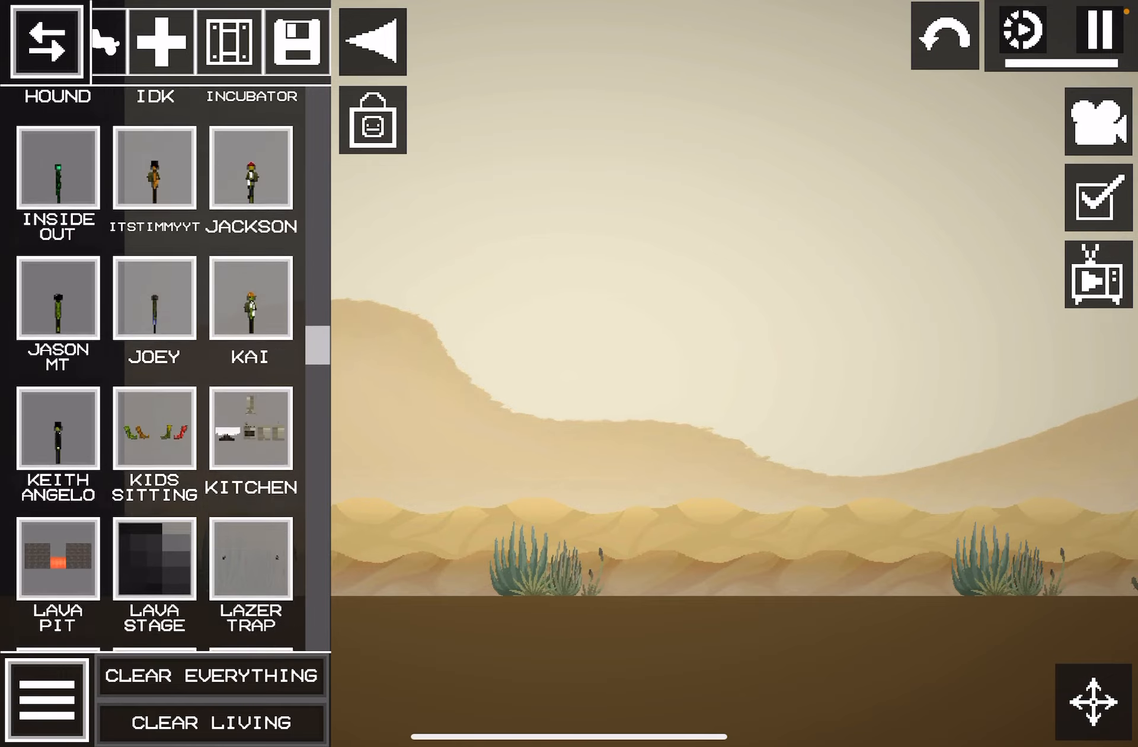
{"action": "scroll", "scroll_direction": "down", "scroll_amount": 3}
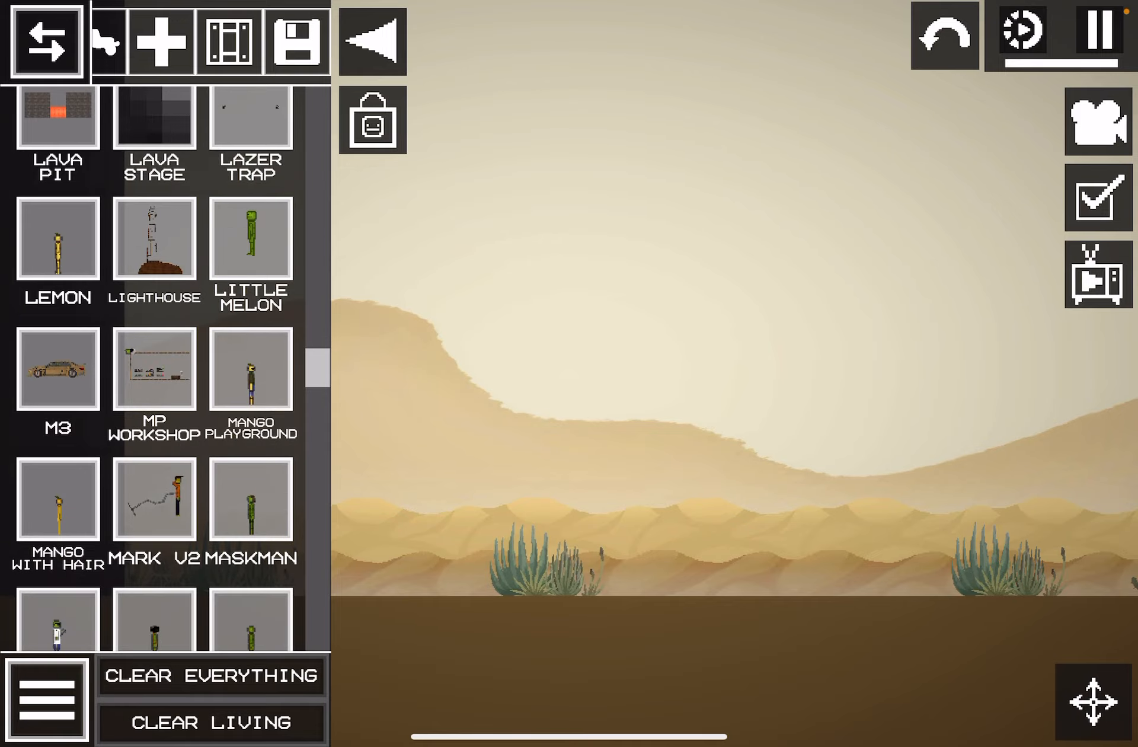
{"action": "scroll", "scroll_direction": "down", "scroll_amount": 3}
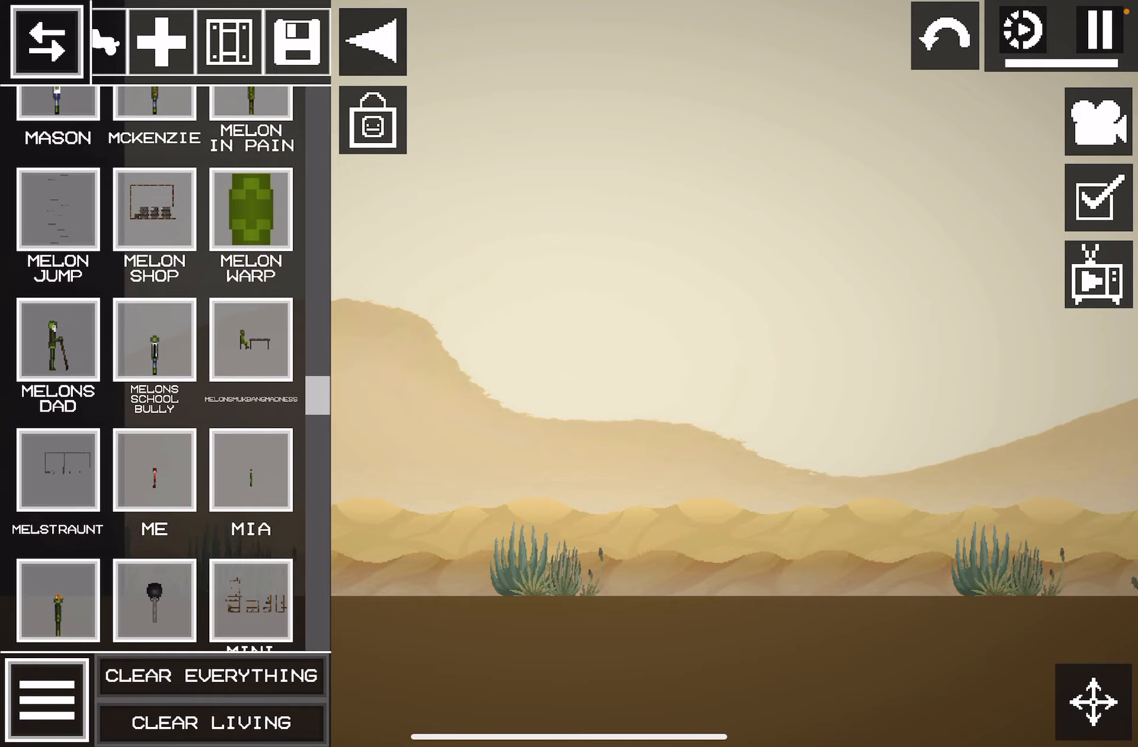
{"action": "scroll", "scroll_direction": "down", "scroll_amount": 3}
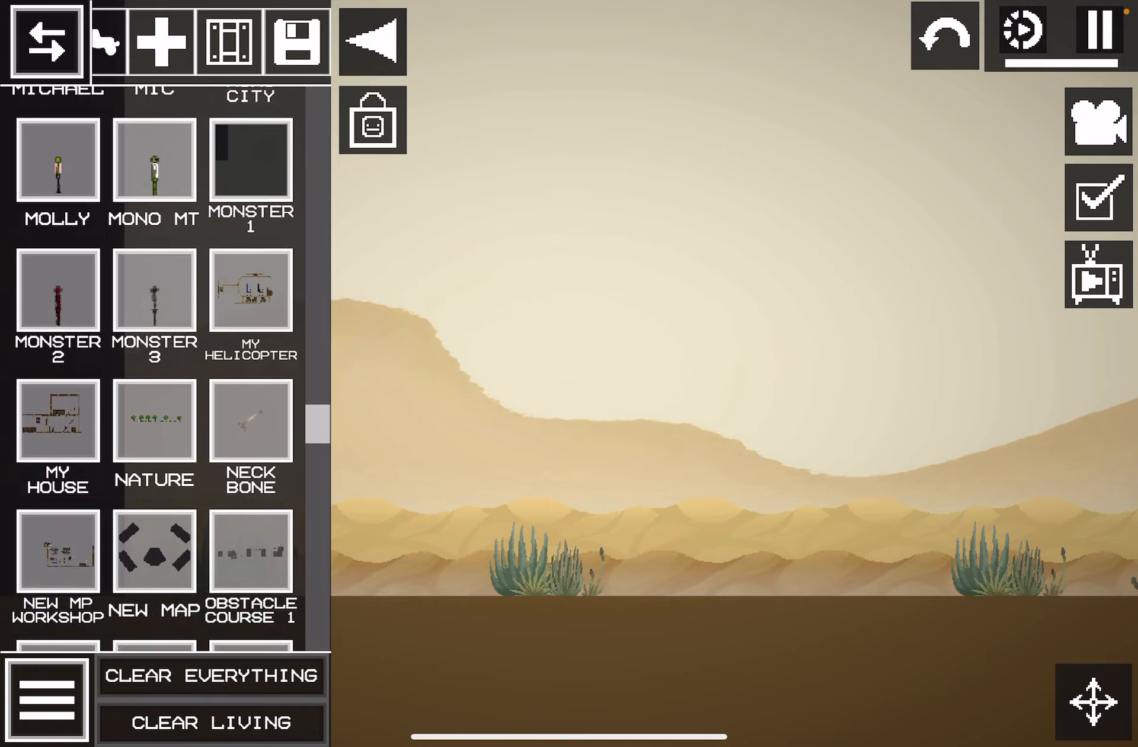
{"action": "scroll", "scroll_direction": "down", "scroll_amount": 3}
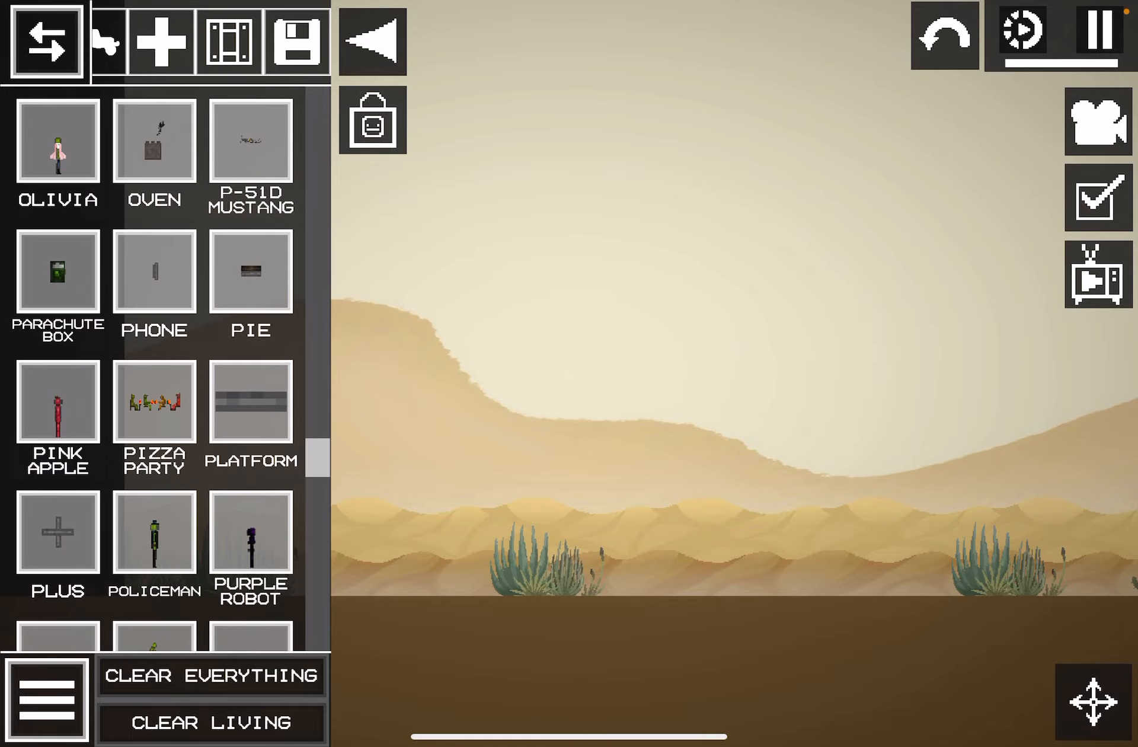
{"action": "scroll", "scroll_direction": "down", "scroll_amount": 3}
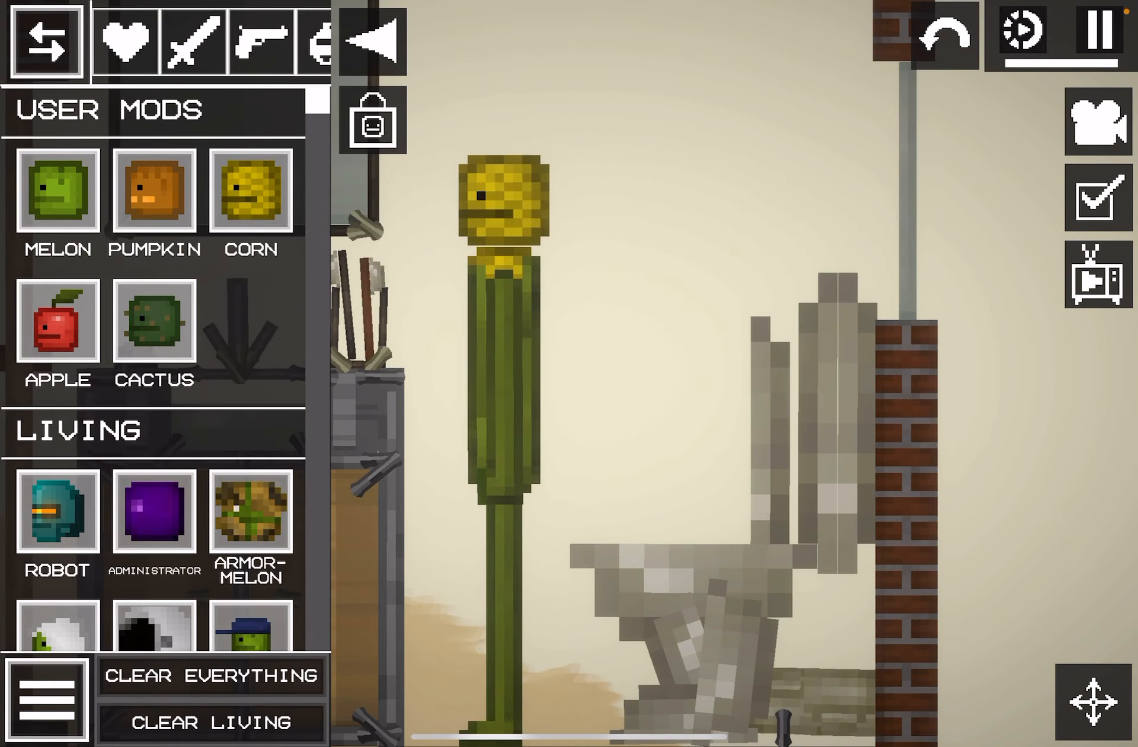
Open and dismiss the corn character's action menu, then switch back to Files.
{"action": "left_click", "coordinate": [499, 210]}
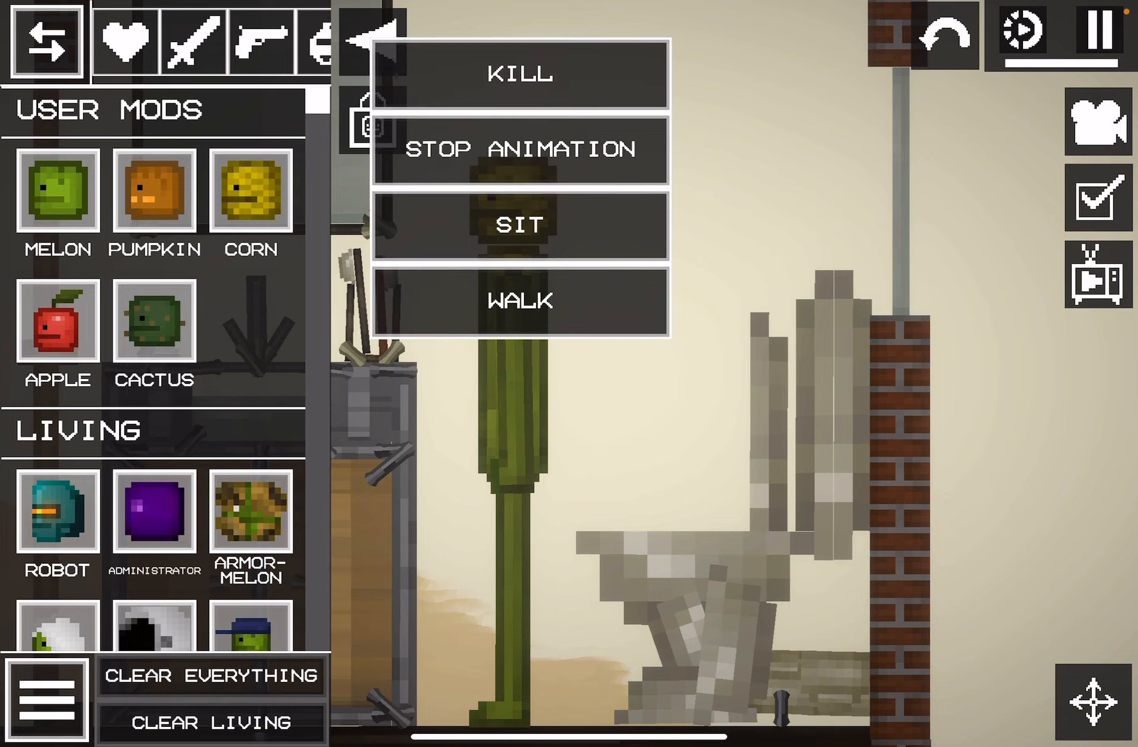
{"action": "left_click", "coordinate": [520, 300]}
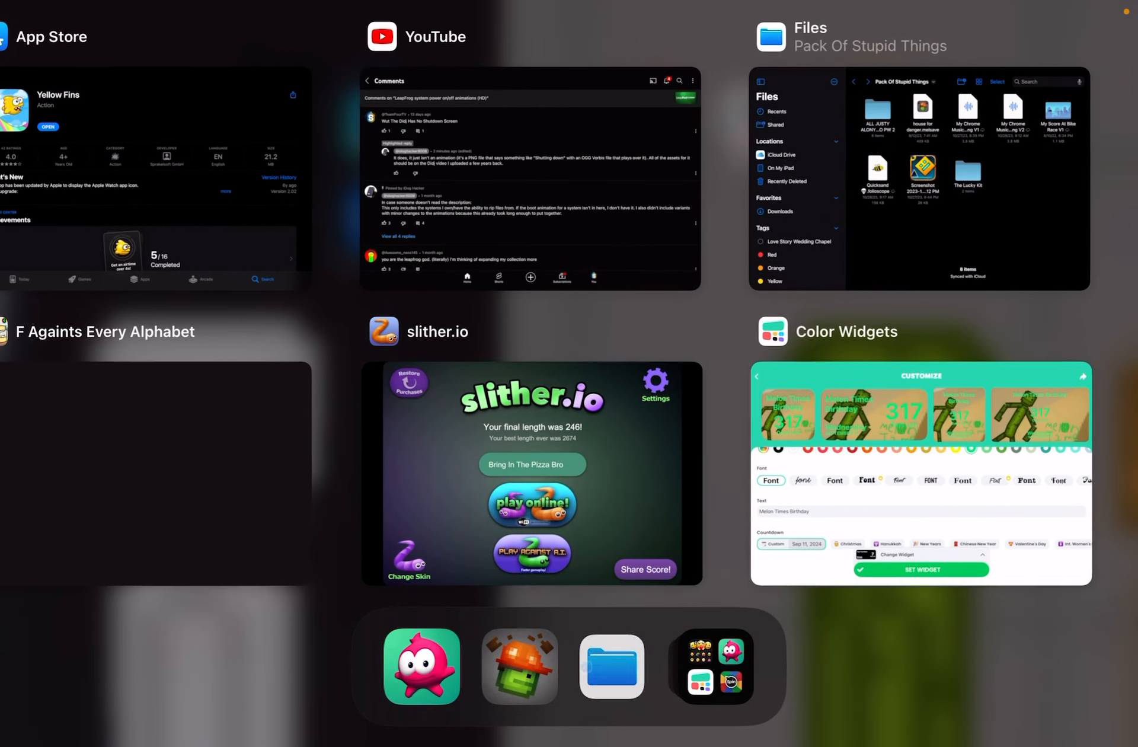
{"action": "left_click", "coordinate": [918, 178]}
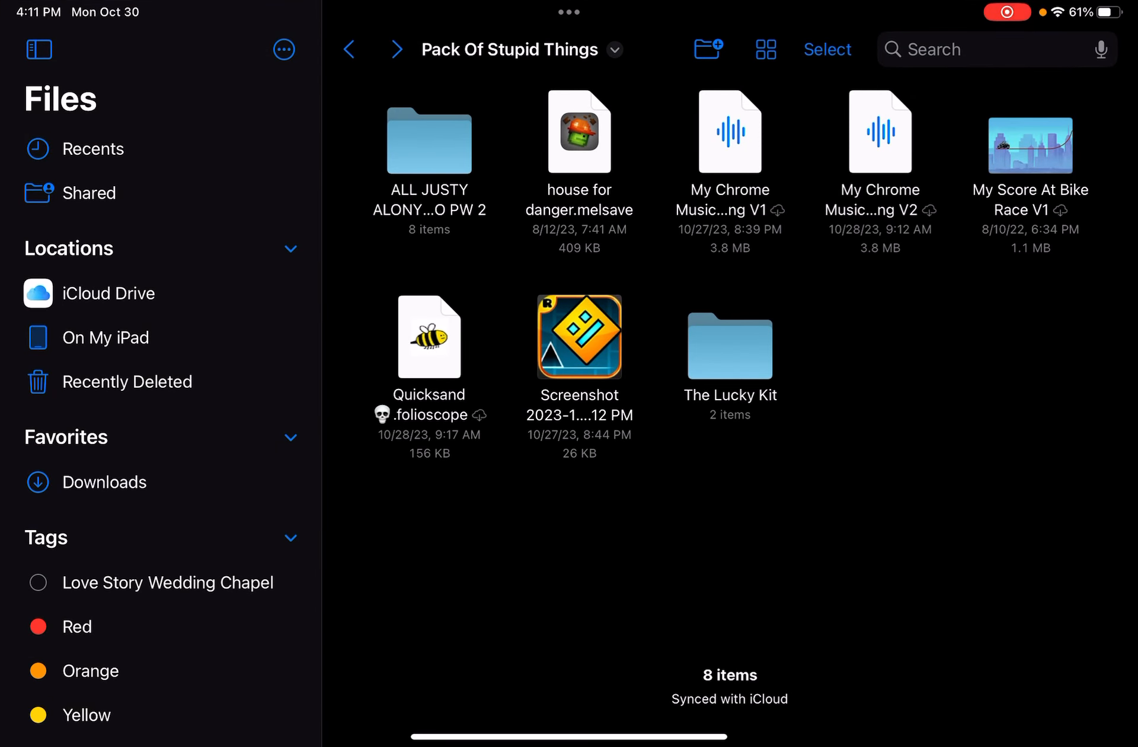